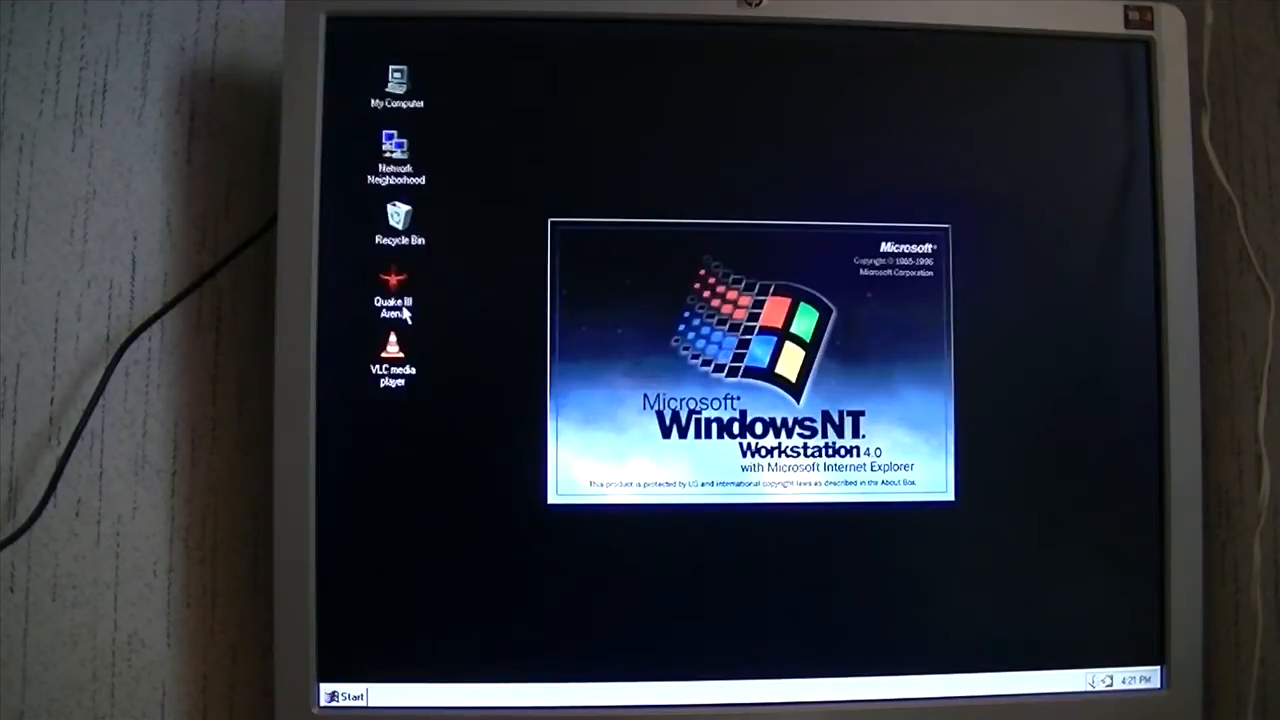
# Launch Quake III Arena from its desktop icon
pyautogui.doubleClick(393, 300)
pyautogui.write('dm')
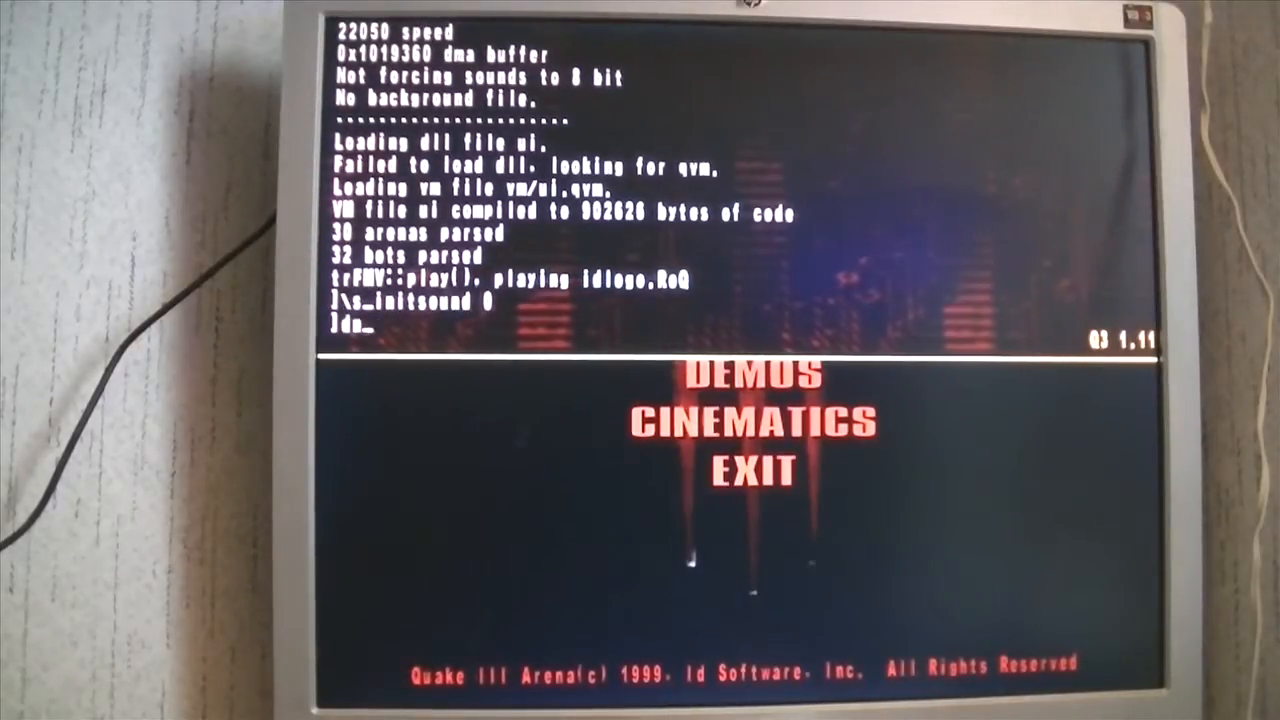
# Enable timedemo 1 and start playback of demo001 as a benchmark
pyautogui.write('snd')
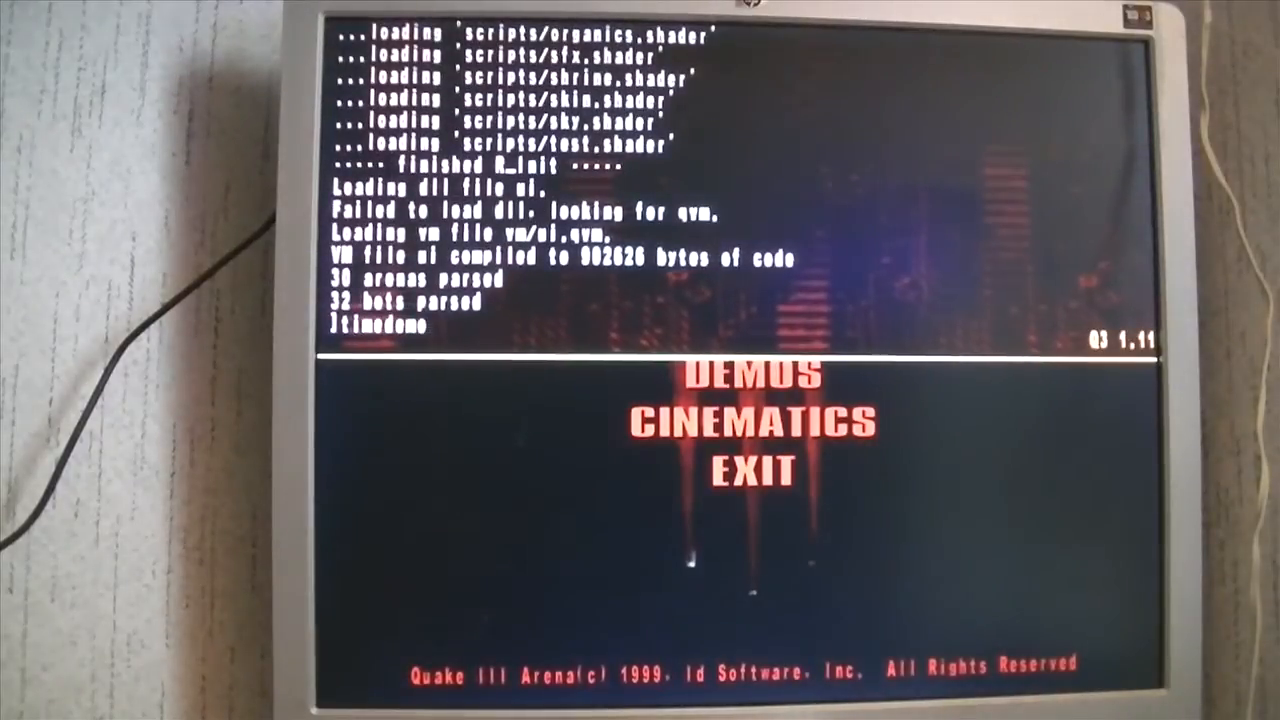
pyautogui.write('1')
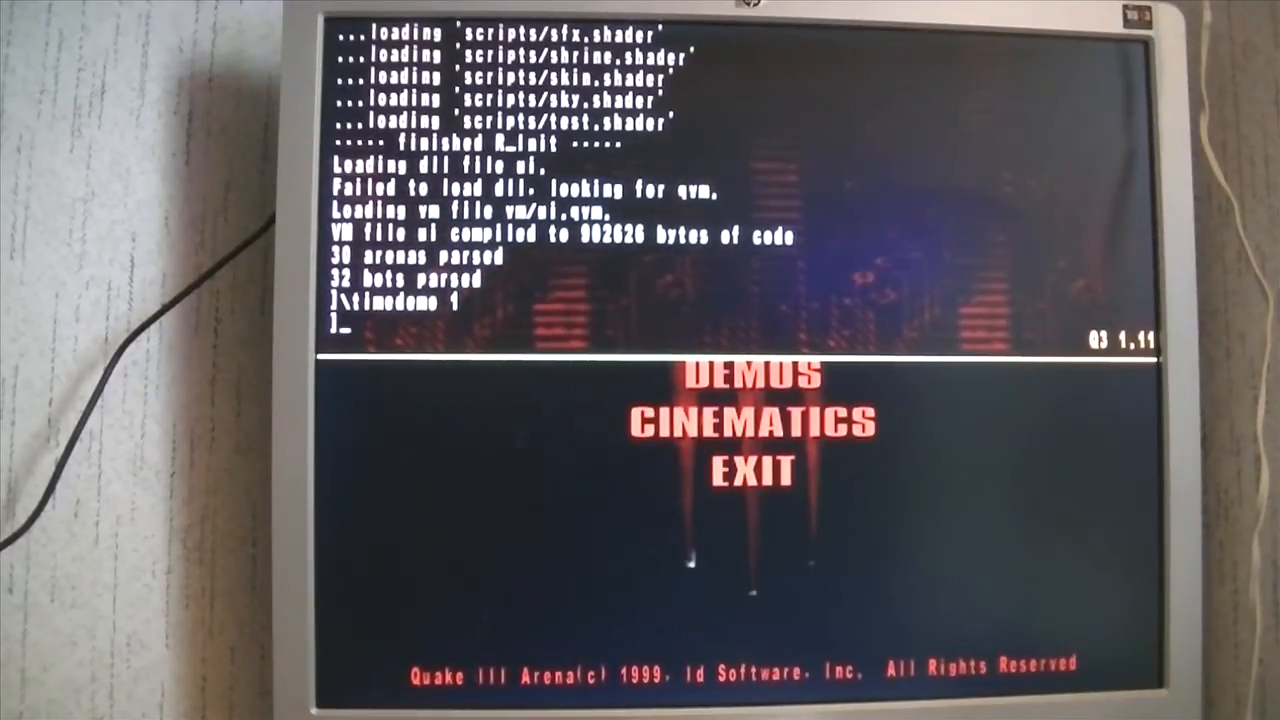
pyautogui.write('dem')
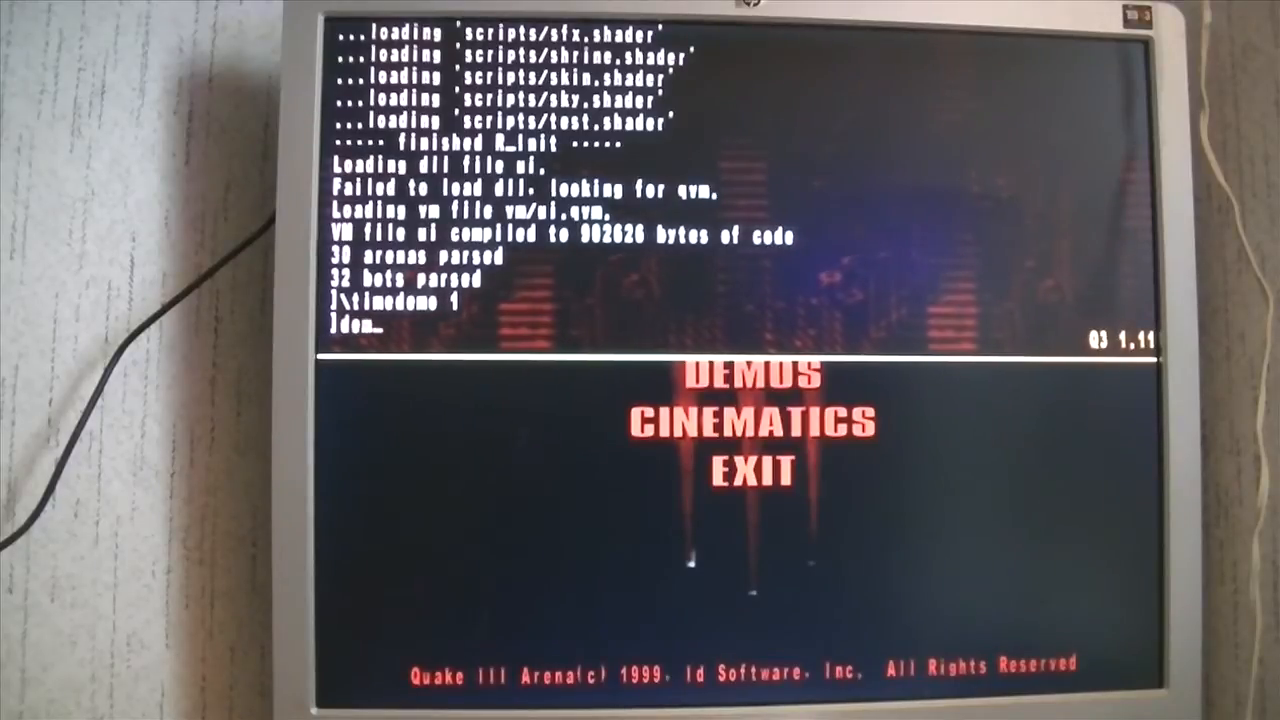
pyautogui.write('demo demo001')
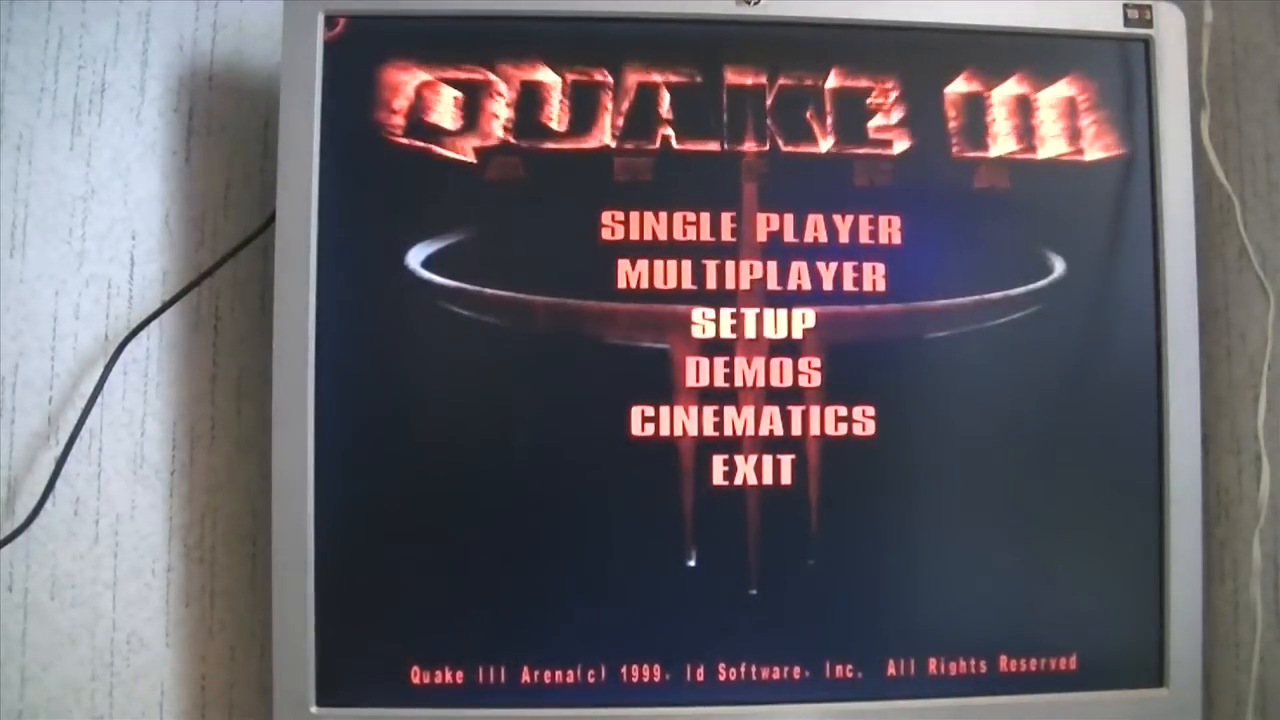
# Browse the SETUP menu and its SYSTEM settings
pyautogui.click(759, 320)
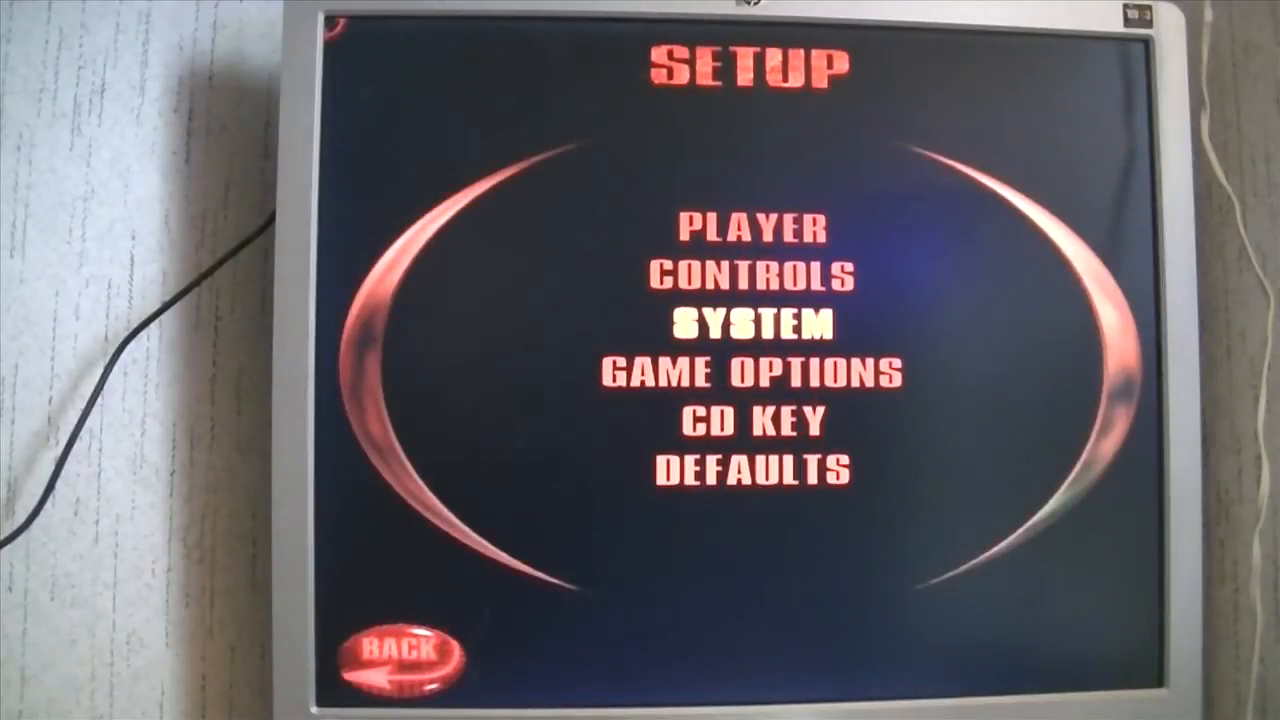
pyautogui.click(755, 322)
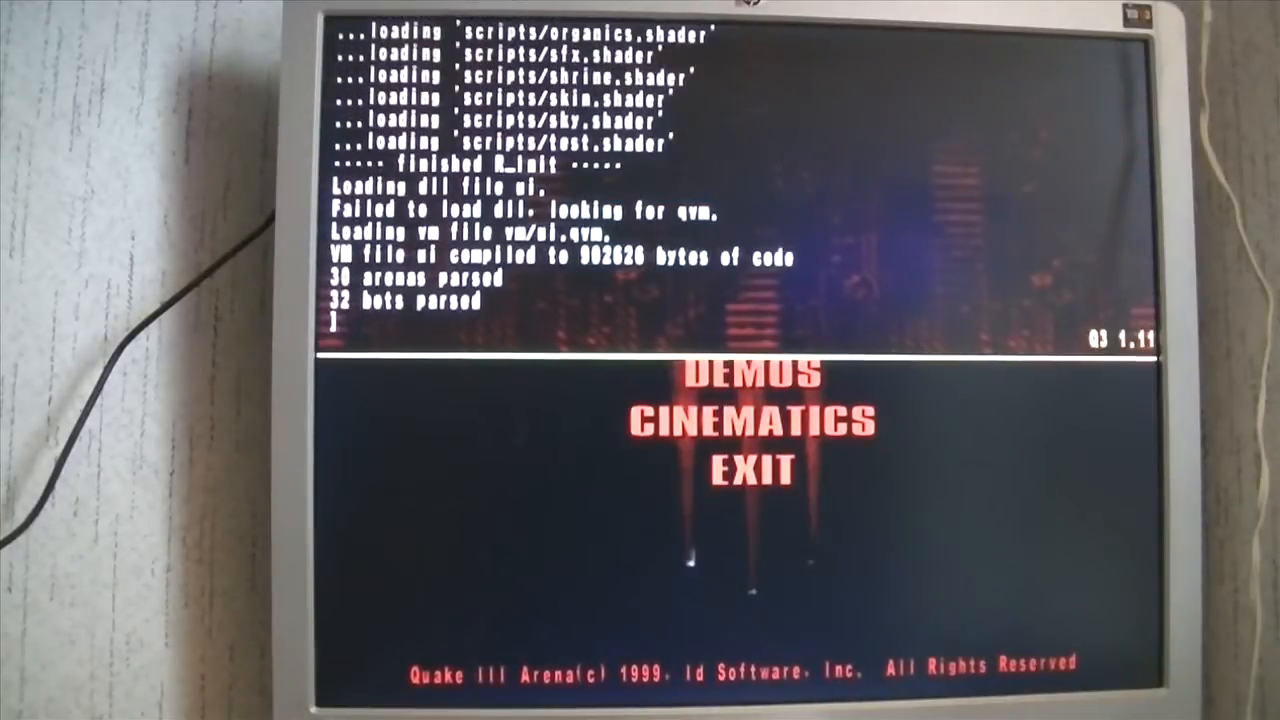
# Rerun the demo001 timed demo from the console
pyautogui.write('dem')
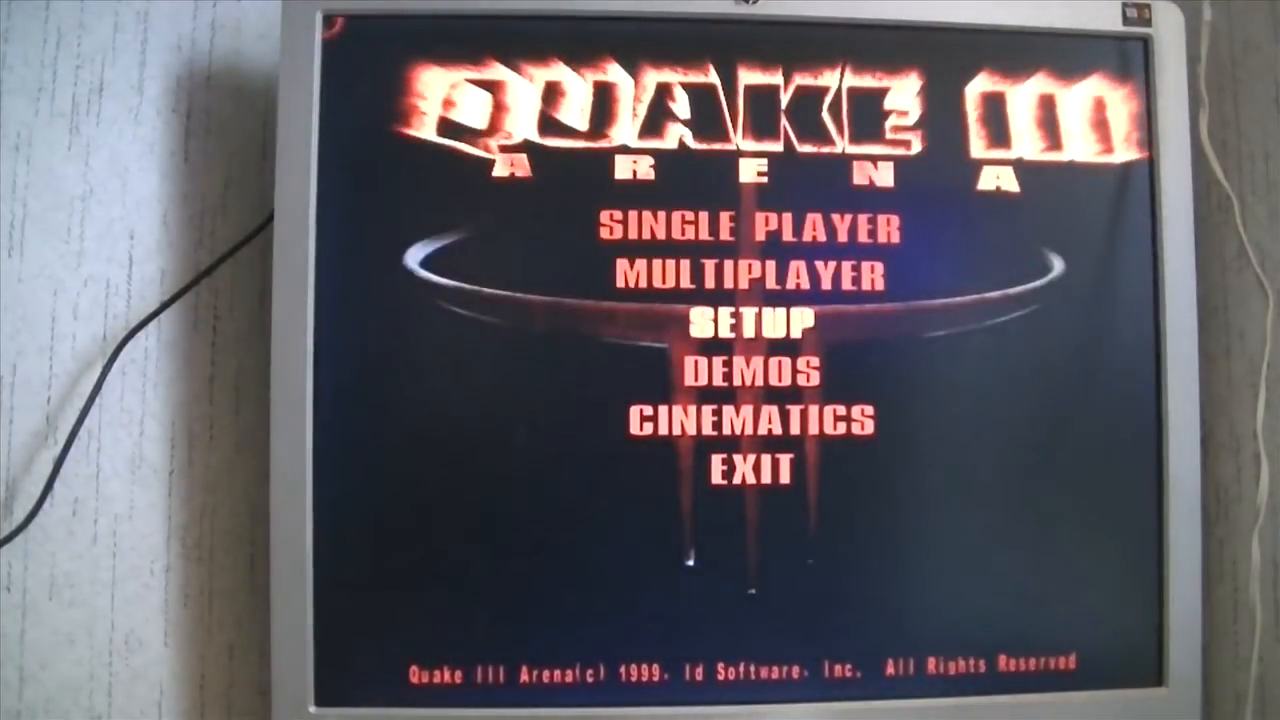
# Enter SETUP and navigate toward the System graphics options
pyautogui.click(754, 320)
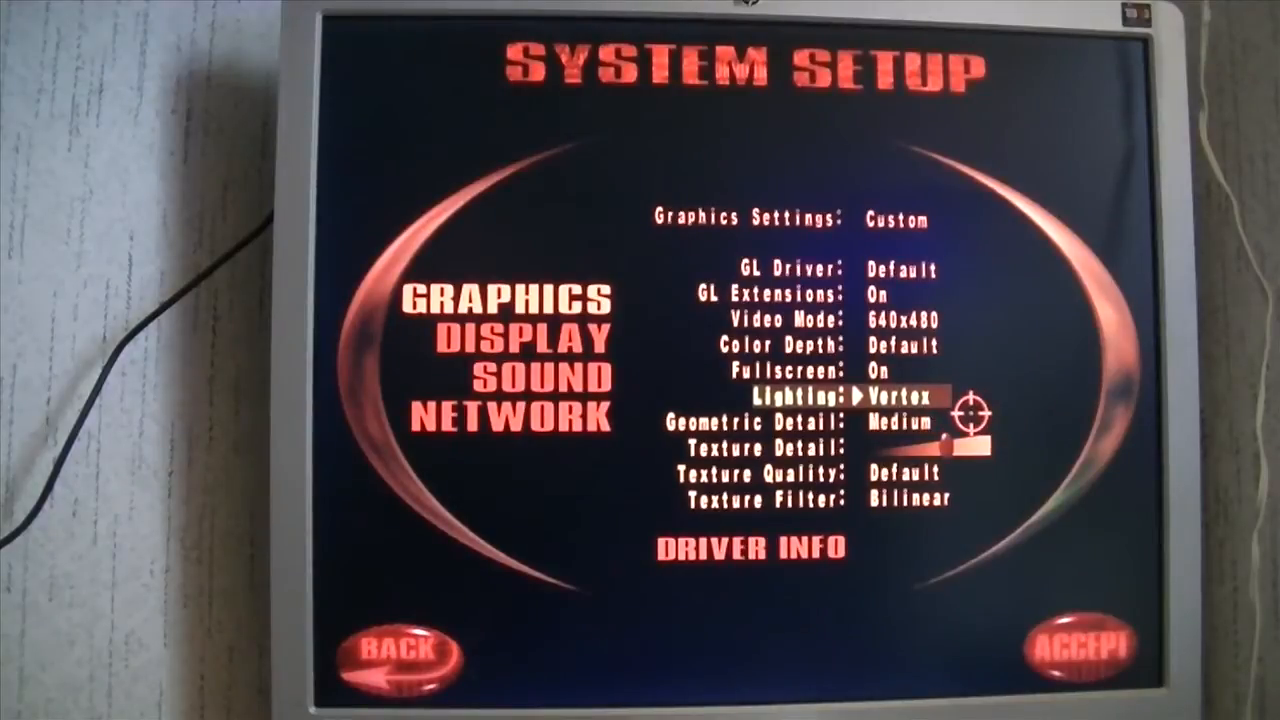
pyautogui.press('Up')
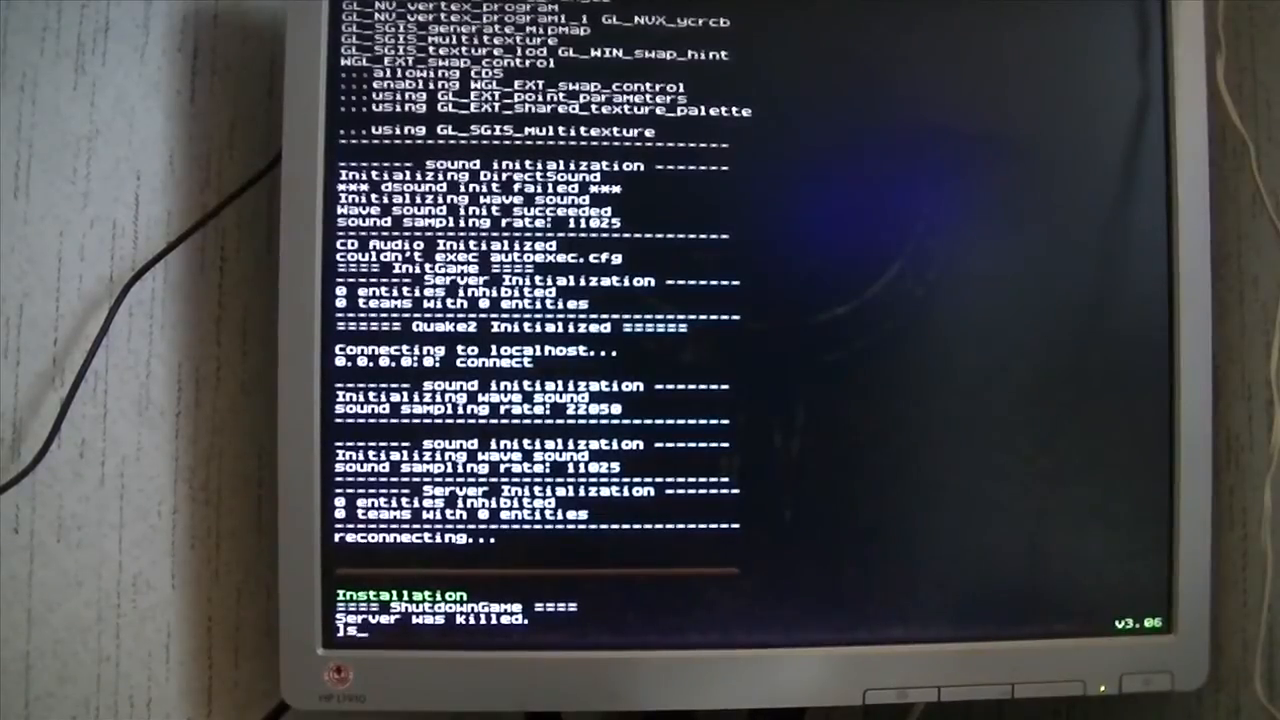
# Disable sound (s_initsound 0, snd_restart), set timedemo 1, and run map demo
pyautogui.write('_initsound 0')
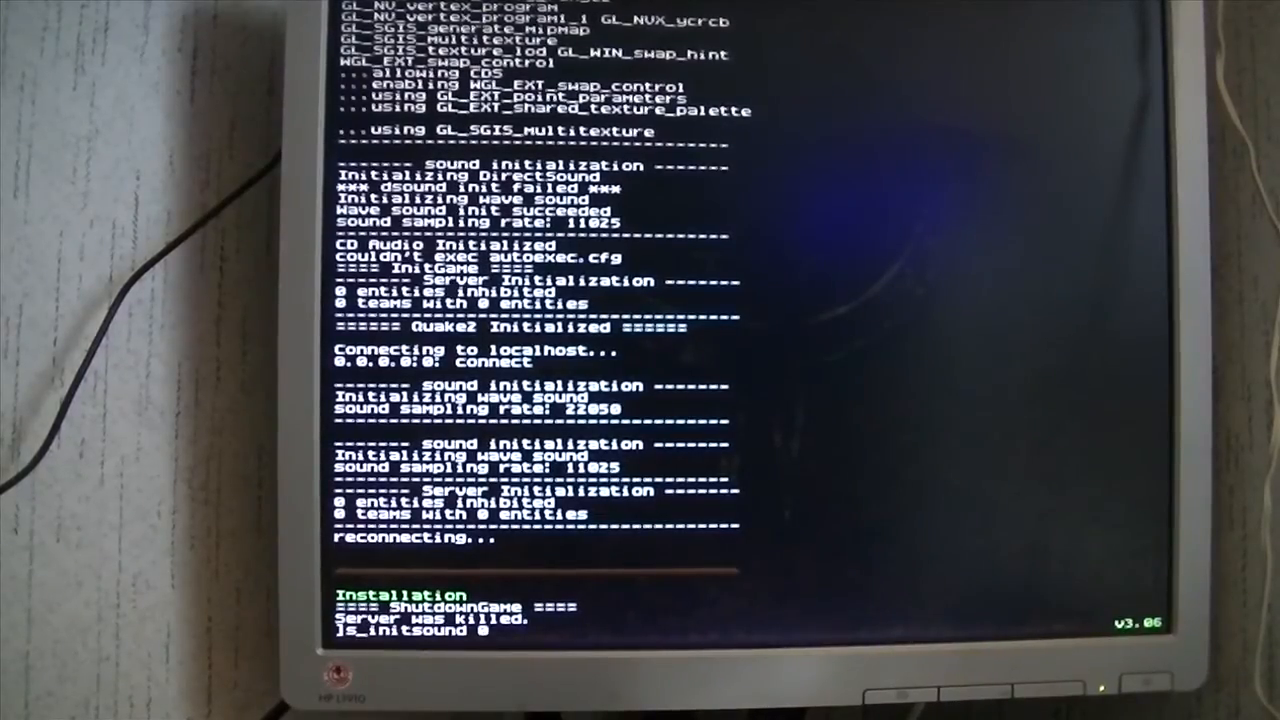
pyautogui.write('snd_')
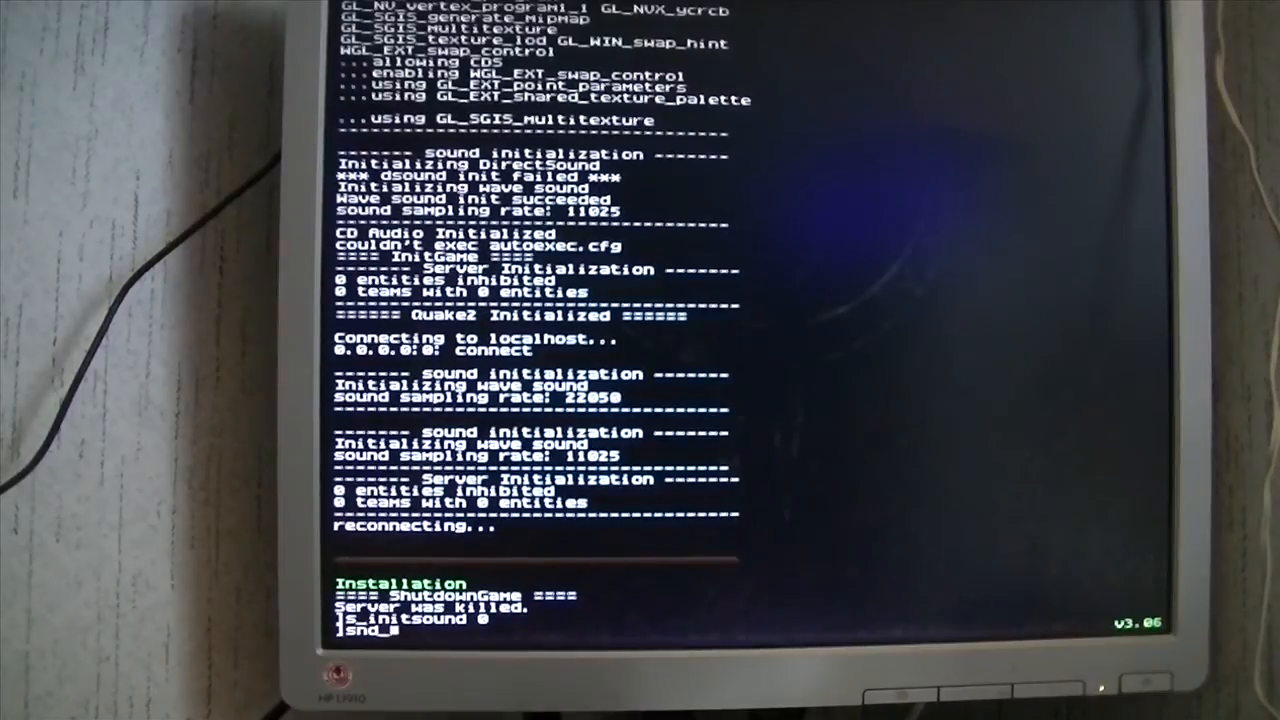
pyautogui.write('restart')
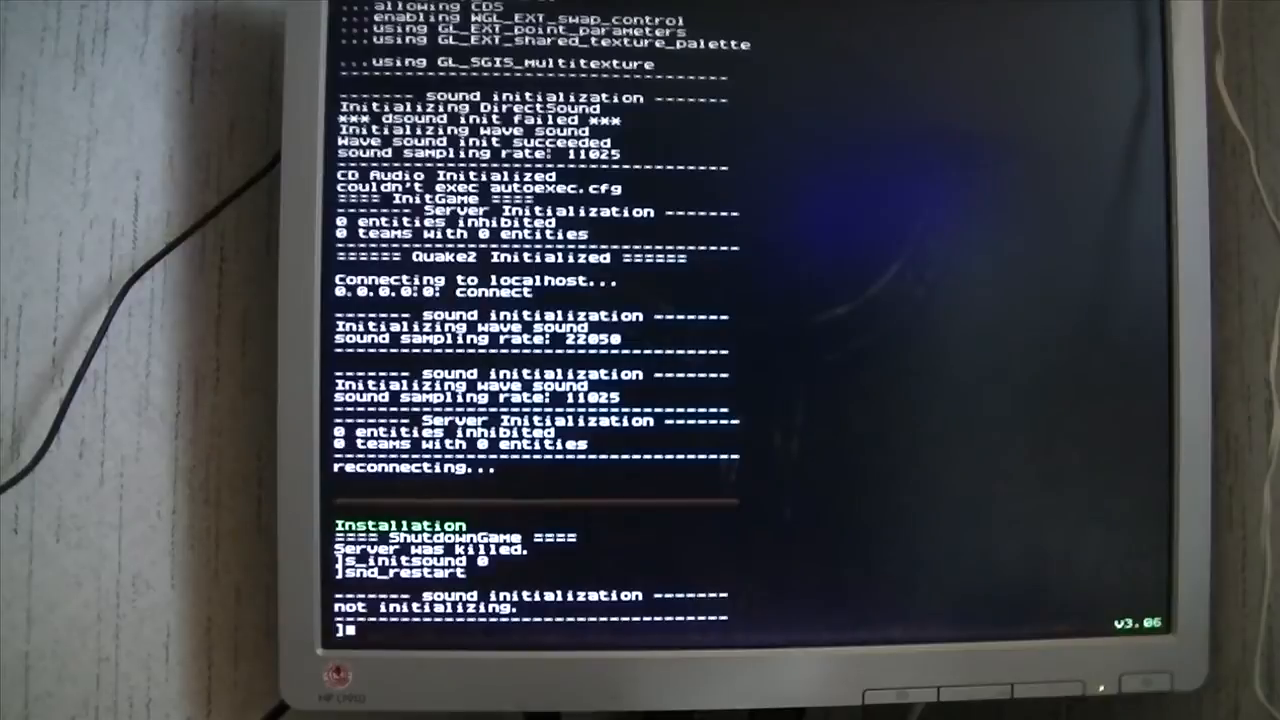
pyautogui.write('timedemo 1')
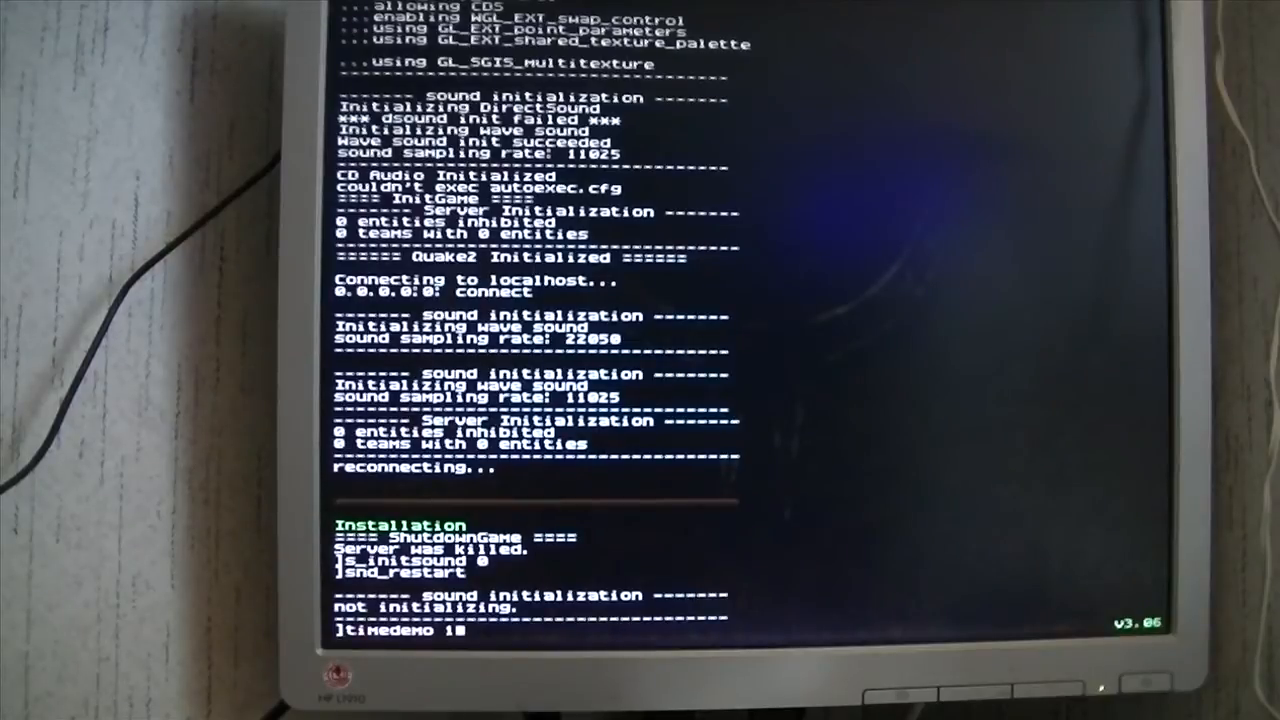
pyautogui.write('map demo')
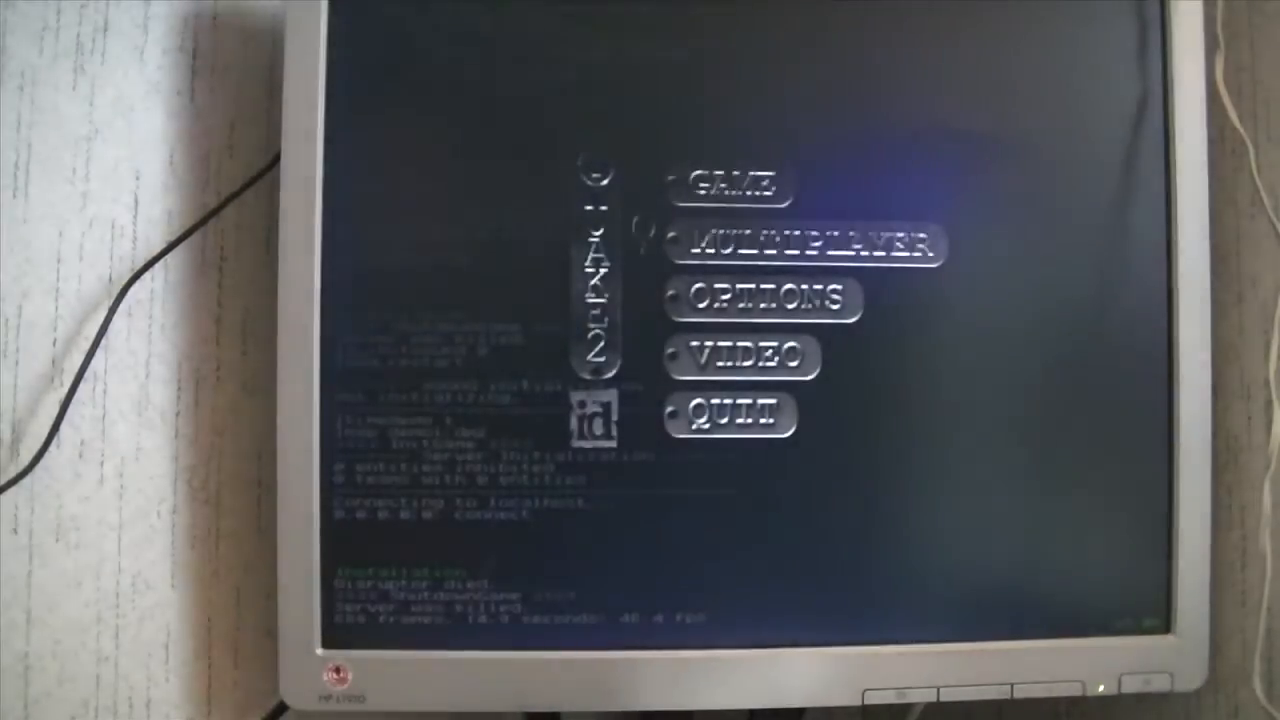
# Dismiss the Quake II main menu to reach the console prompt
pyautogui.click(745, 355)
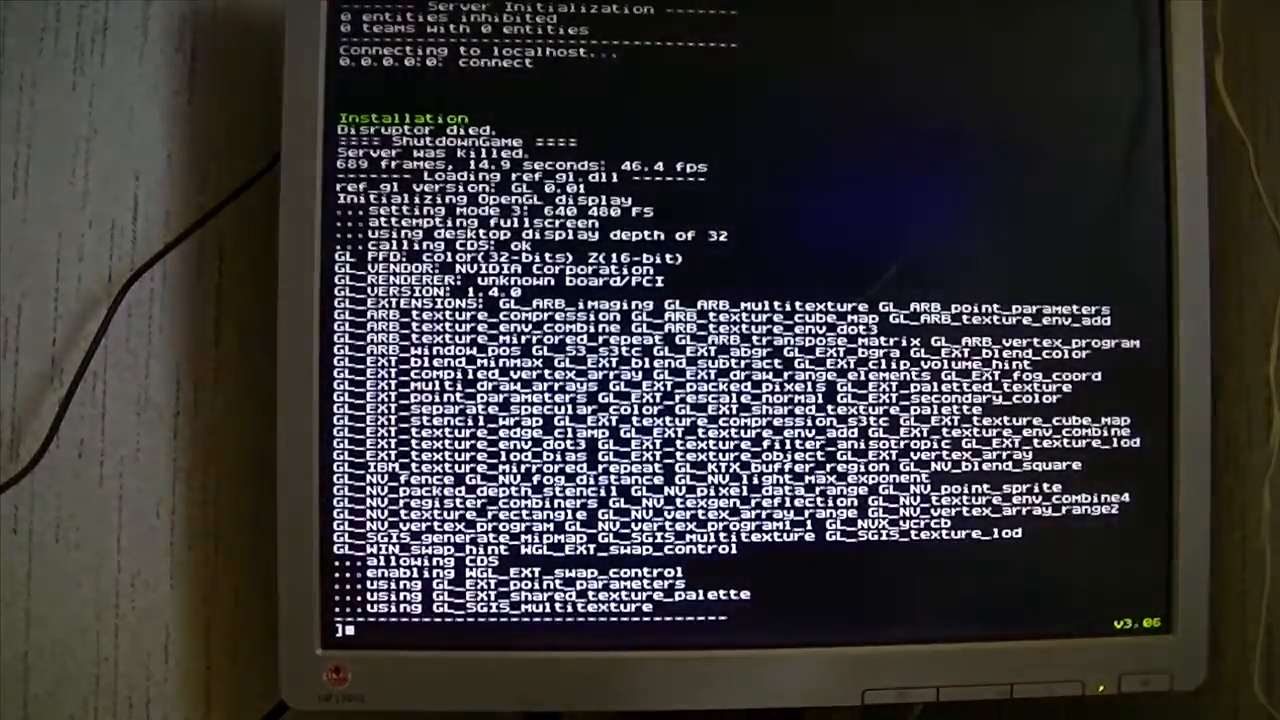
# Rerun the map demo benchmark, then open the VIDEO settings menu
pyautogui.write('map demo')
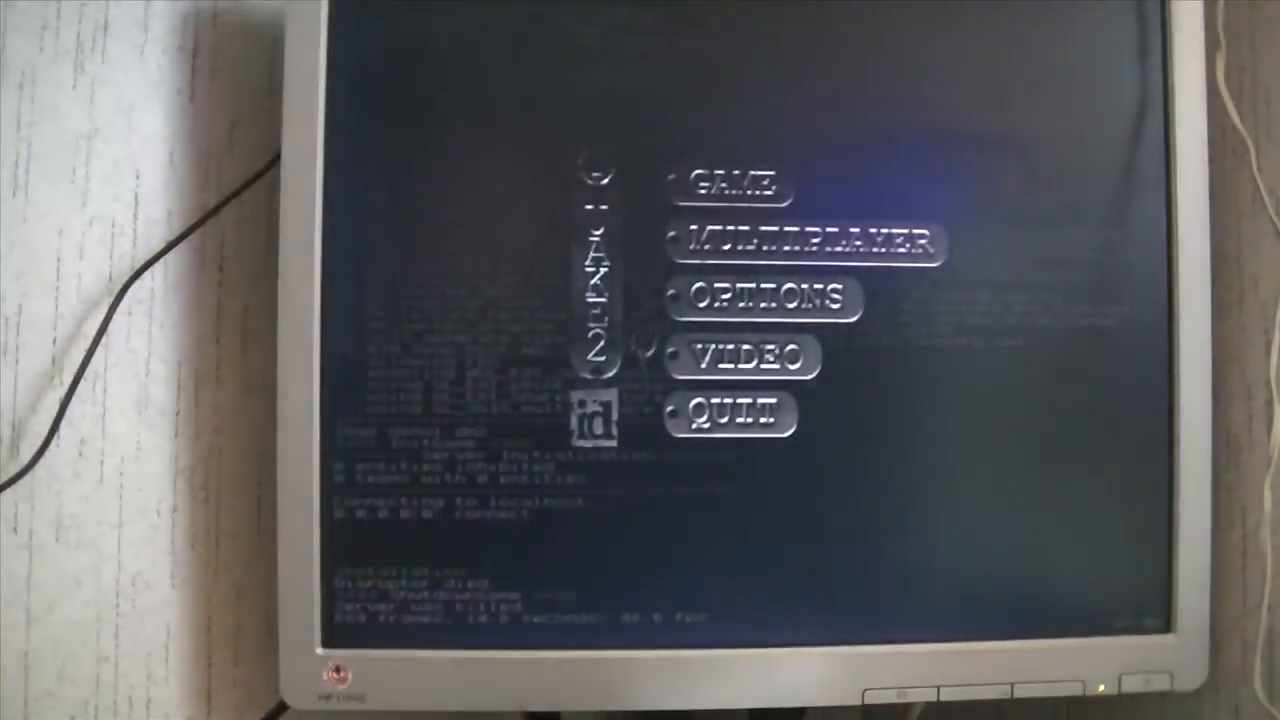
pyautogui.click(749, 356)
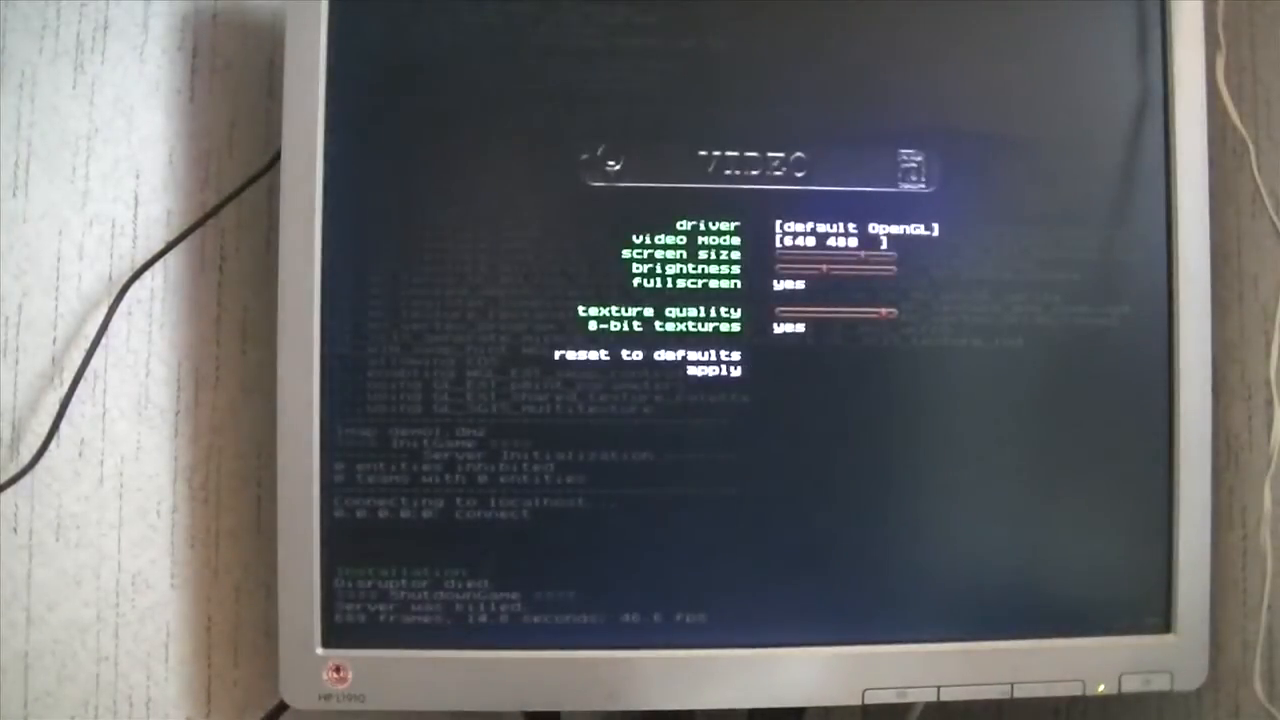